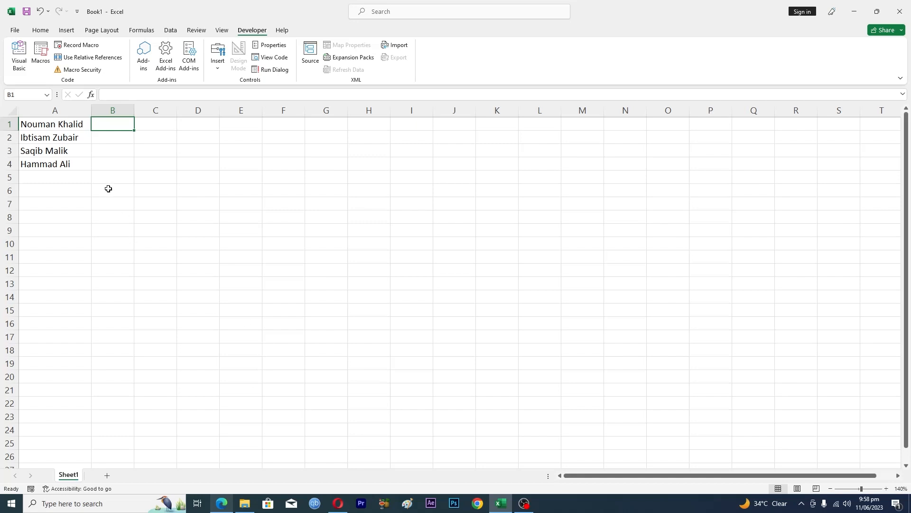
{"action": "mouse_move", "coordinate": [125, 176]}
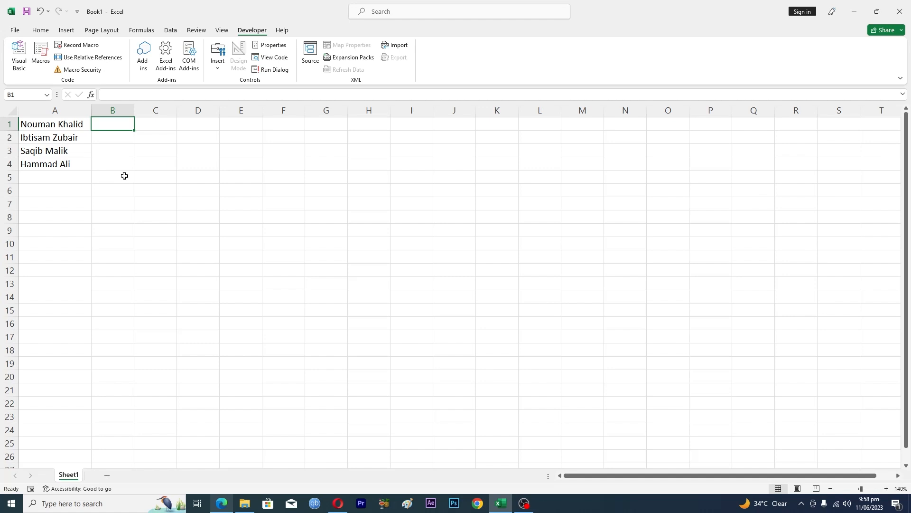
- Copy the four full names from A1:A4 and paste them into column B starting at B1
{"action": "left_click", "coordinate": [43, 136]}
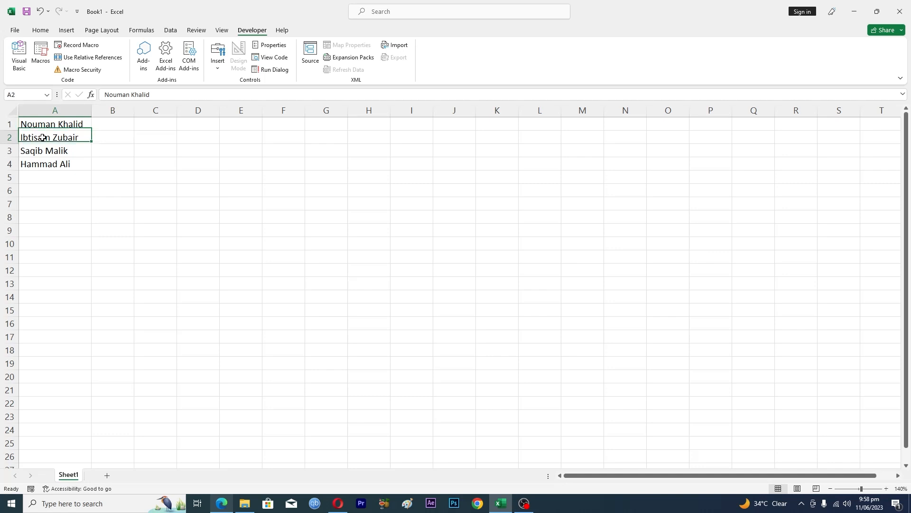
{"action": "left_click", "coordinate": [54, 164]}
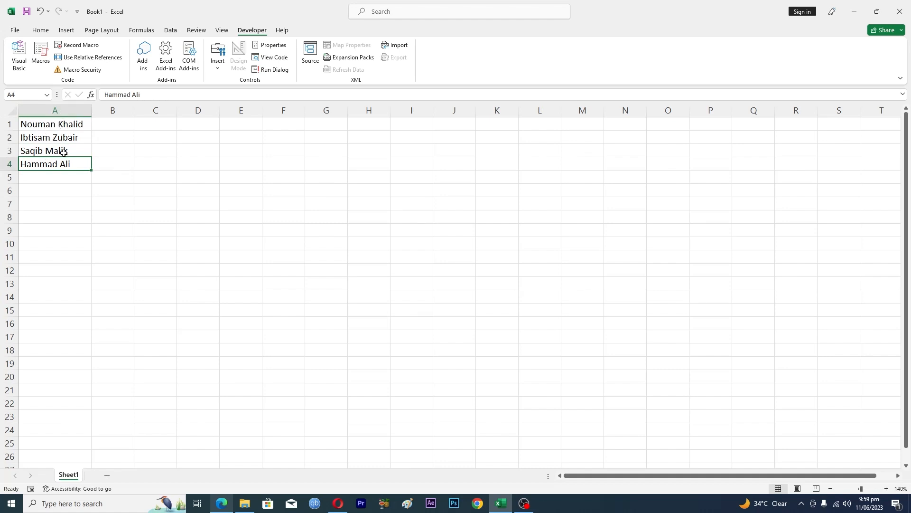
{"action": "left_click", "coordinate": [112, 124]}
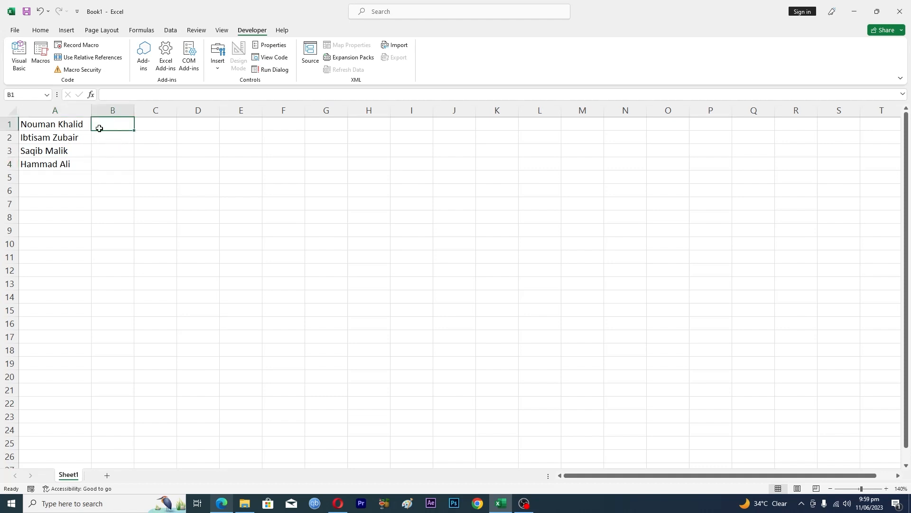
{"action": "left_click", "coordinate": [55, 150]}
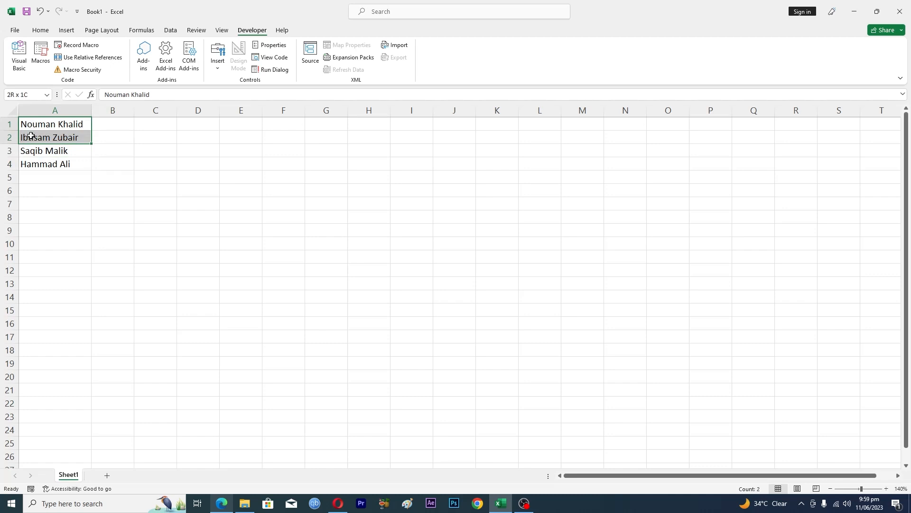
{"action": "right_click", "coordinate": [32, 136]}
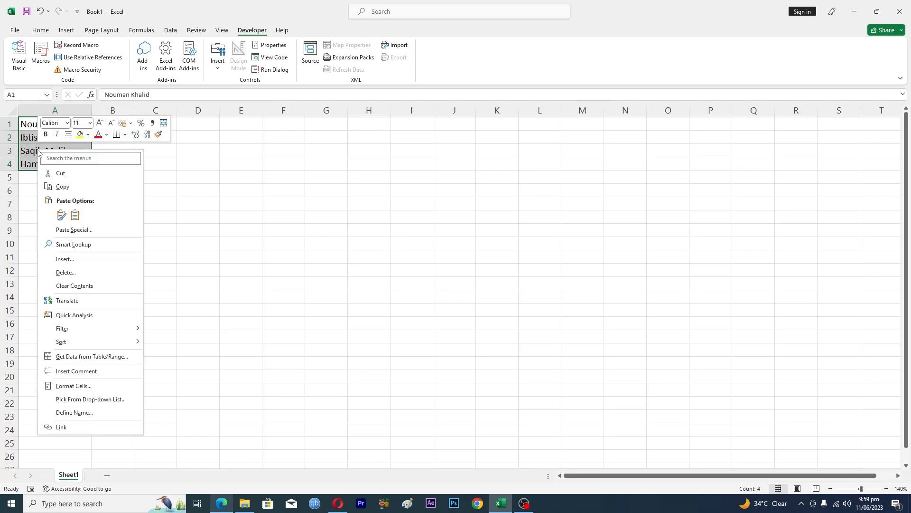
{"action": "left_click", "coordinate": [63, 186]}
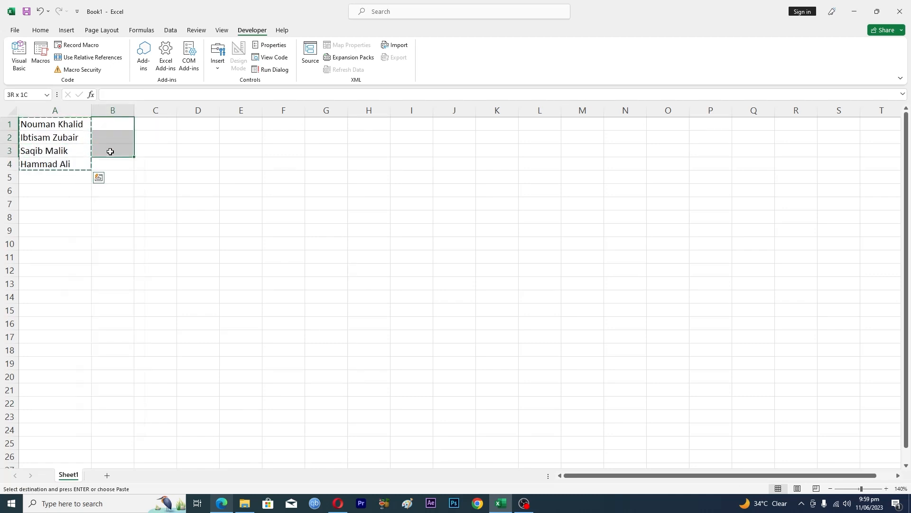
{"action": "key", "text": "ctrl+v"}
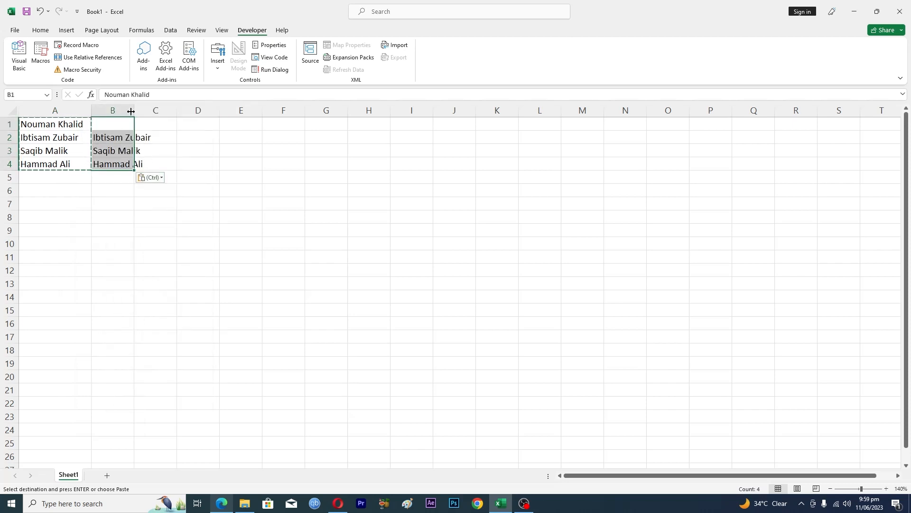
- Widen column B so the pasted full names fit, then return to the names in column A
{"action": "left_click_drag", "start_coordinate": [131, 110], "coordinate": [150, 110]}
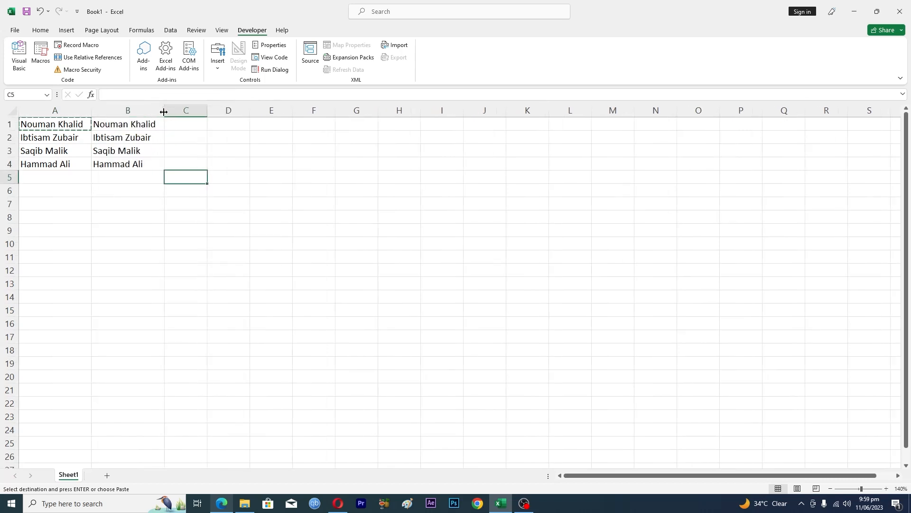
{"action": "left_click", "coordinate": [47, 163]}
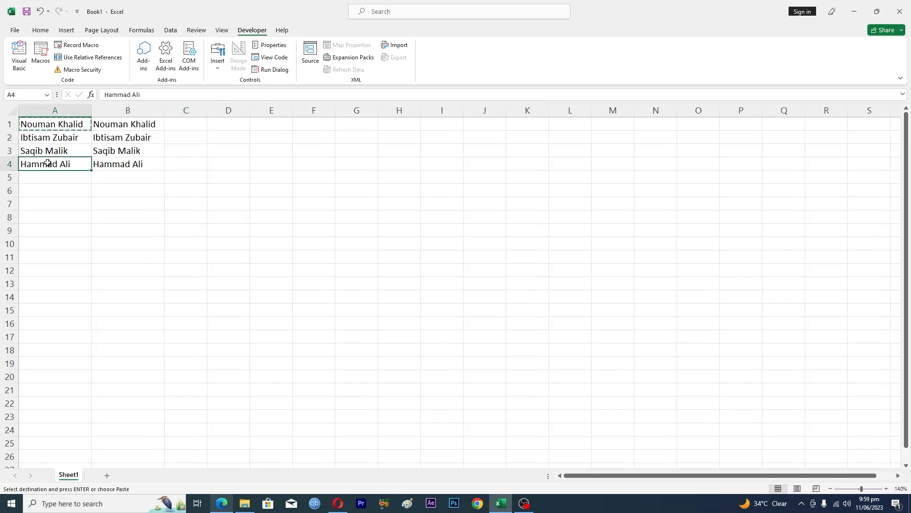
{"action": "left_click", "coordinate": [43, 124]}
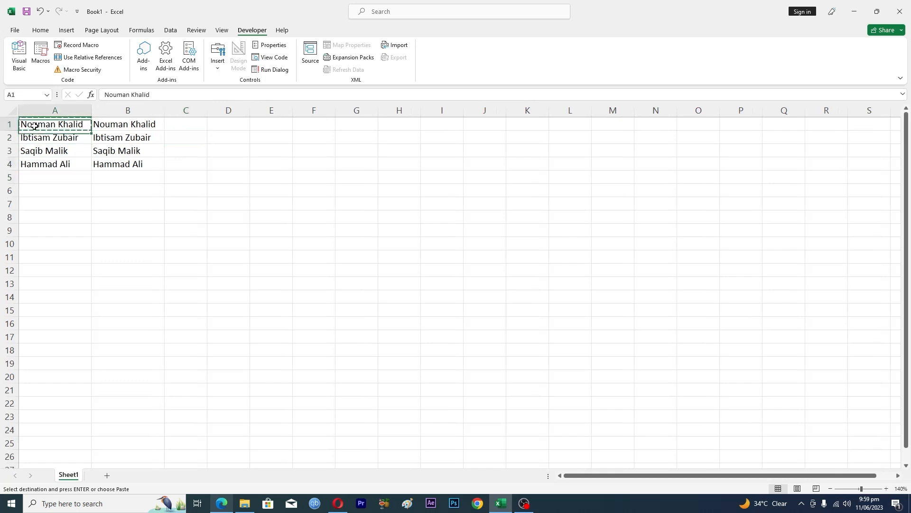
- Set up Find and Replace on A1:A4 with " *" as the search pattern and an empty replacement
{"action": "left_click", "coordinate": [186, 190]}
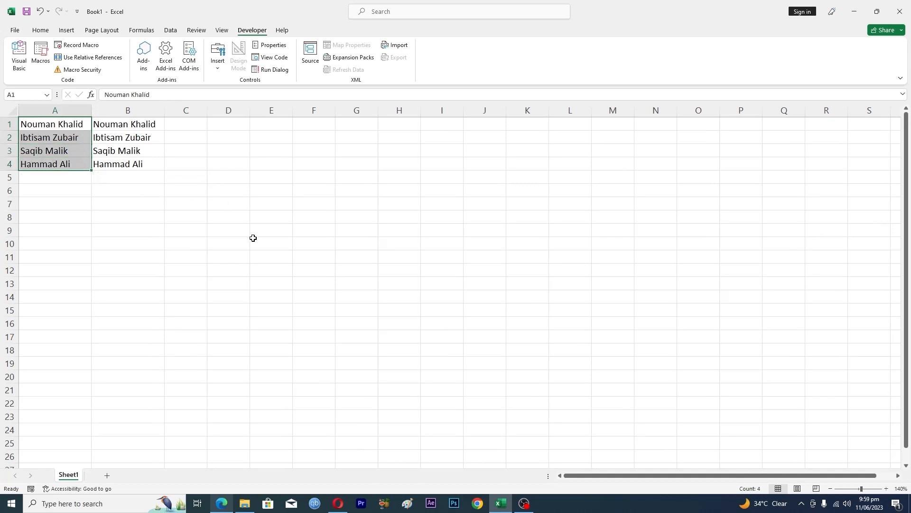
{"action": "key", "text": "ctrl+f"}
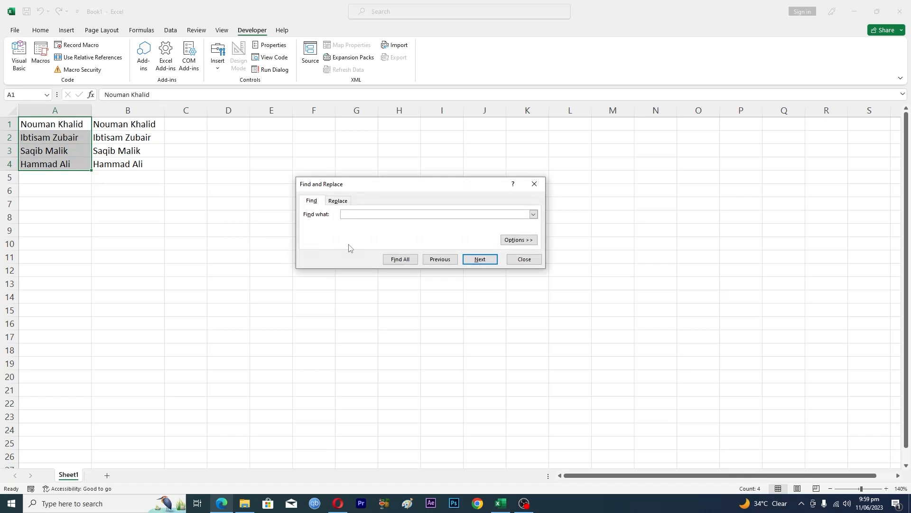
{"action": "left_click", "coordinate": [338, 201]}
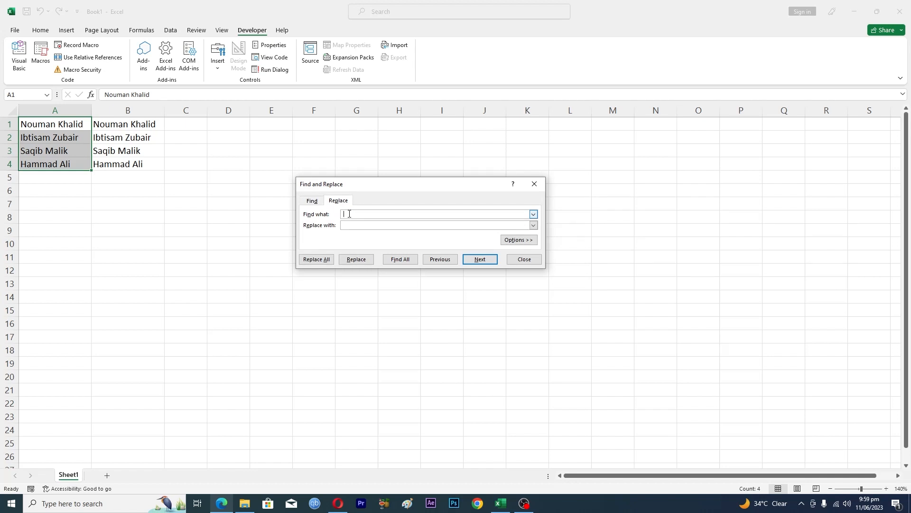
{"action": "type", "text": "*"}
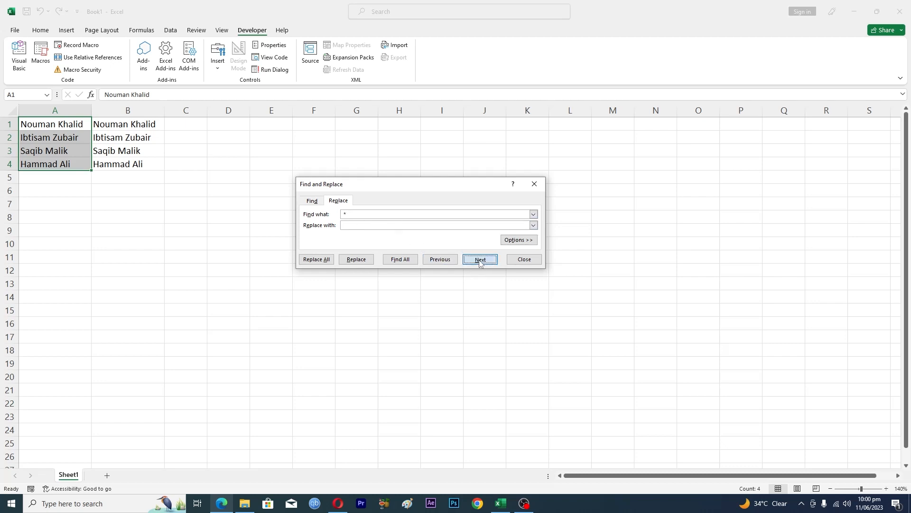
- Replace all 4 matches so column A keeps only first names, and dismiss the replace tool
{"action": "left_click", "coordinate": [480, 259]}
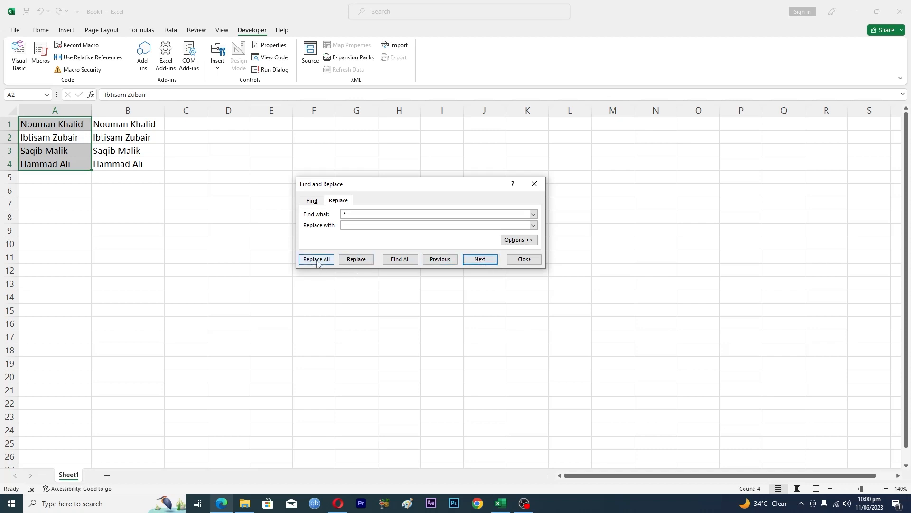
{"action": "left_click", "coordinate": [316, 259]}
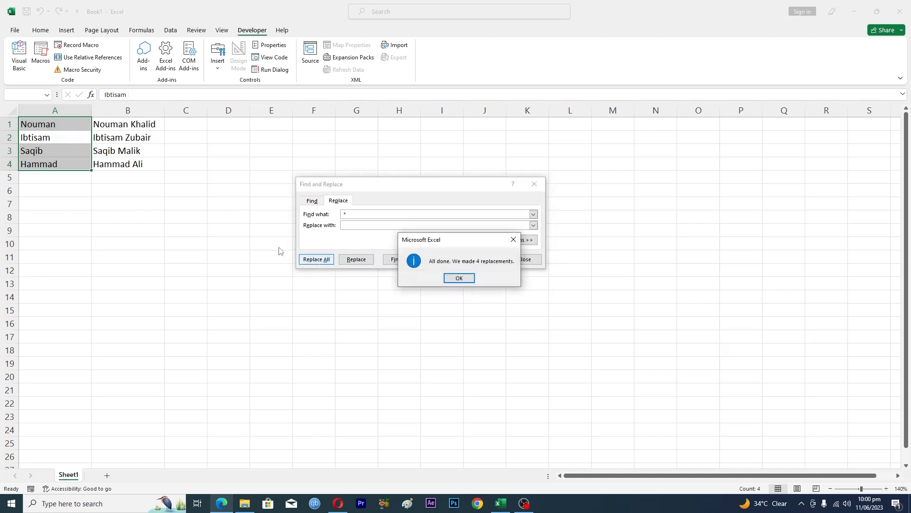
{"action": "left_click", "coordinate": [460, 277]}
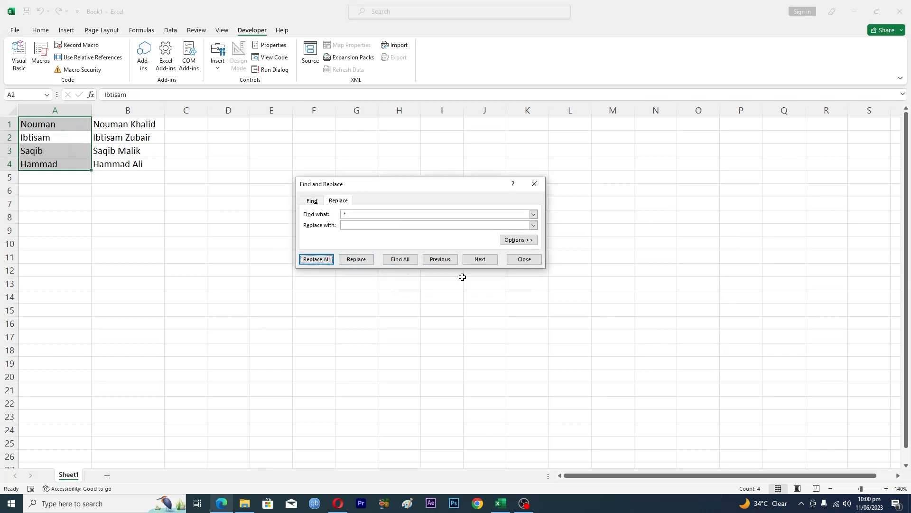
{"action": "mouse_move", "coordinate": [68, 164]}
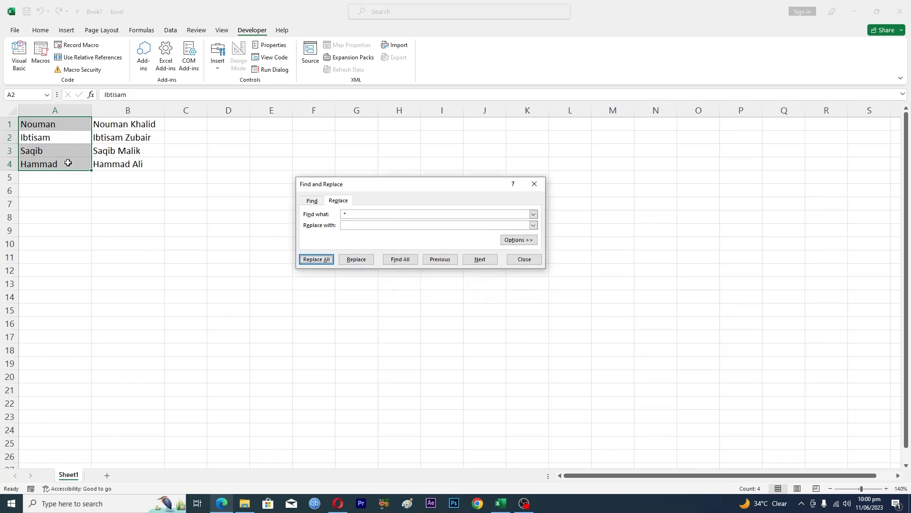
{"action": "left_click", "coordinate": [524, 258]}
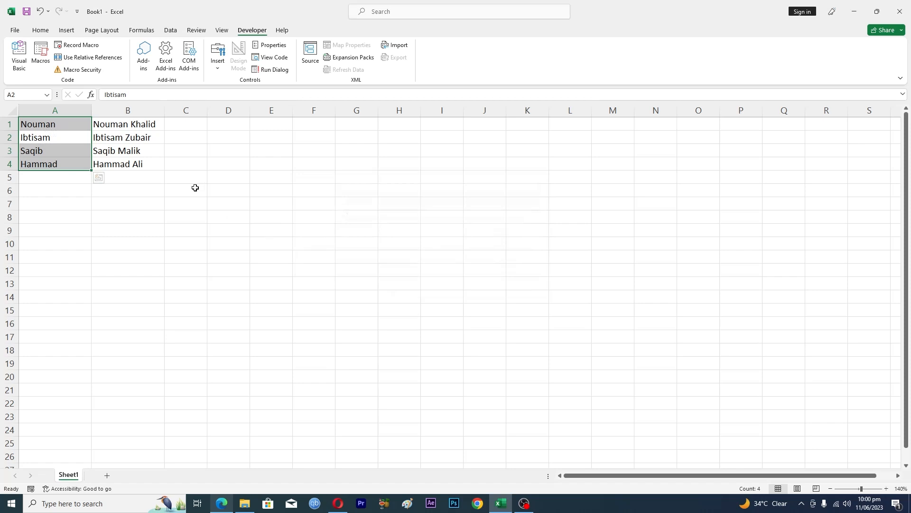
{"action": "left_click", "coordinate": [103, 123]}
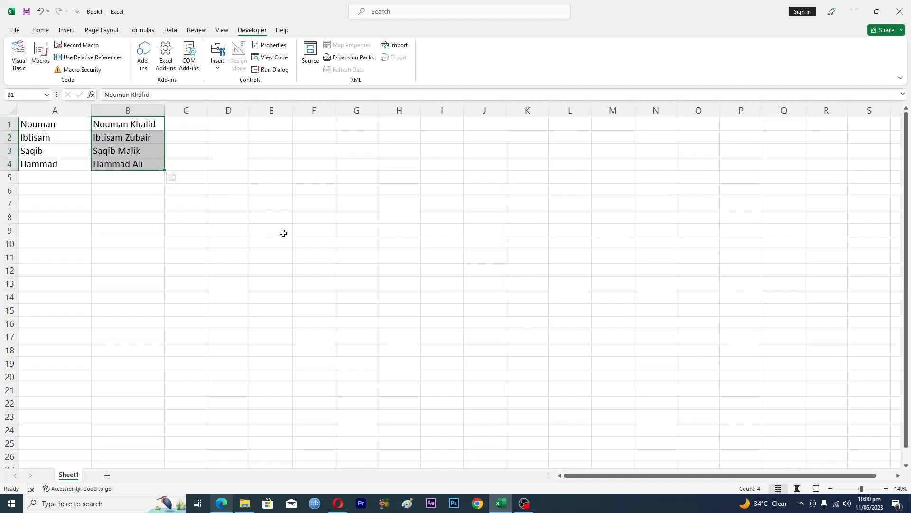
- Replace "* " with nothing across B1:B4 so column B keeps only the four last names
{"action": "key", "text": "ctrl+f"}
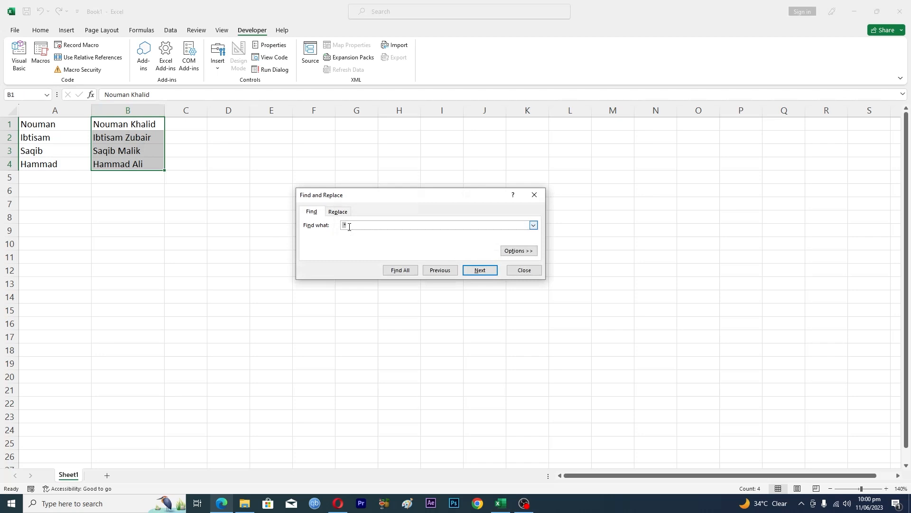
{"action": "type", "text": "*"}
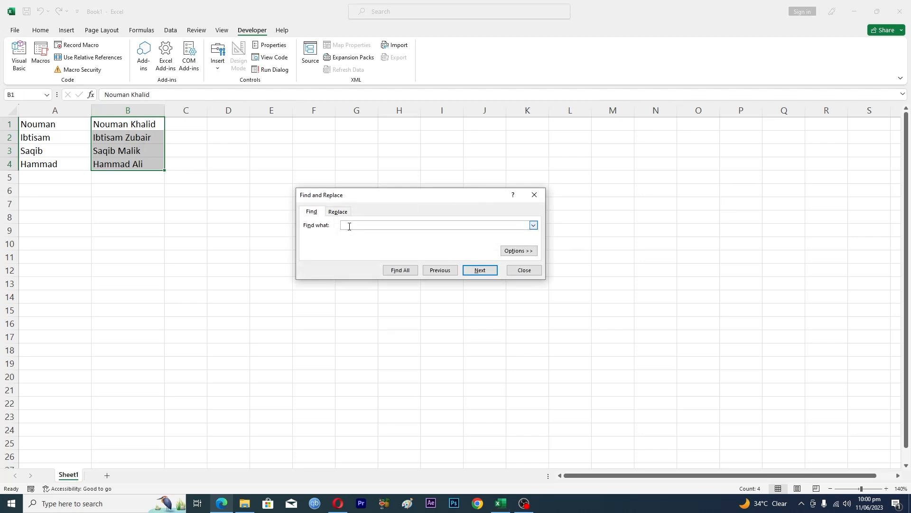
{"action": "type", "text": "*"}
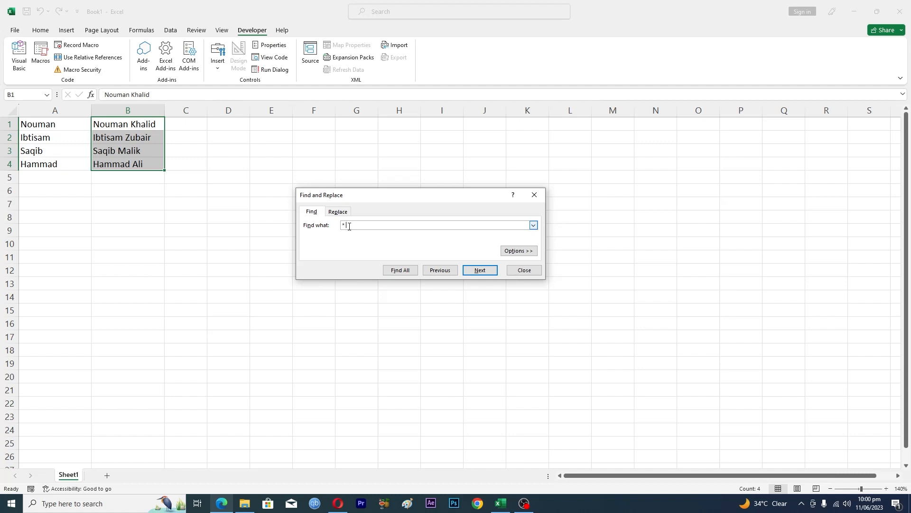
{"action": "left_click", "coordinate": [338, 211]}
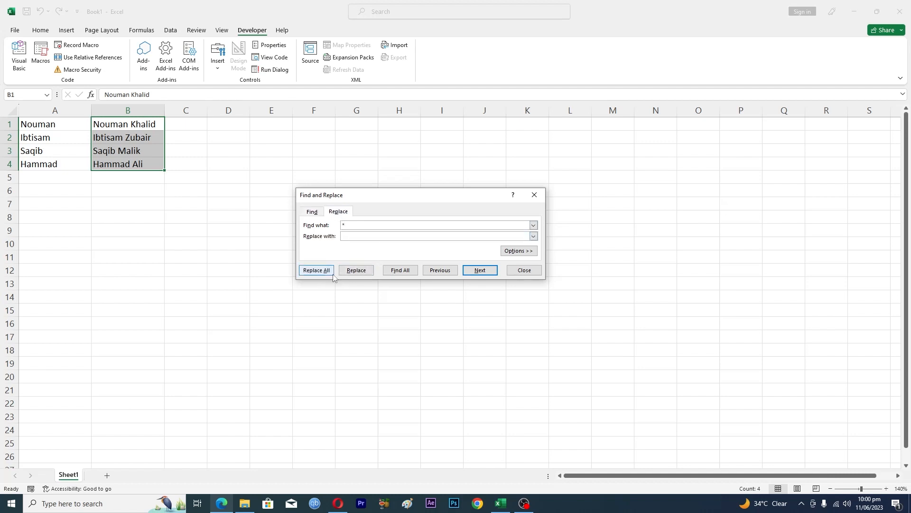
{"action": "left_click", "coordinate": [316, 269]}
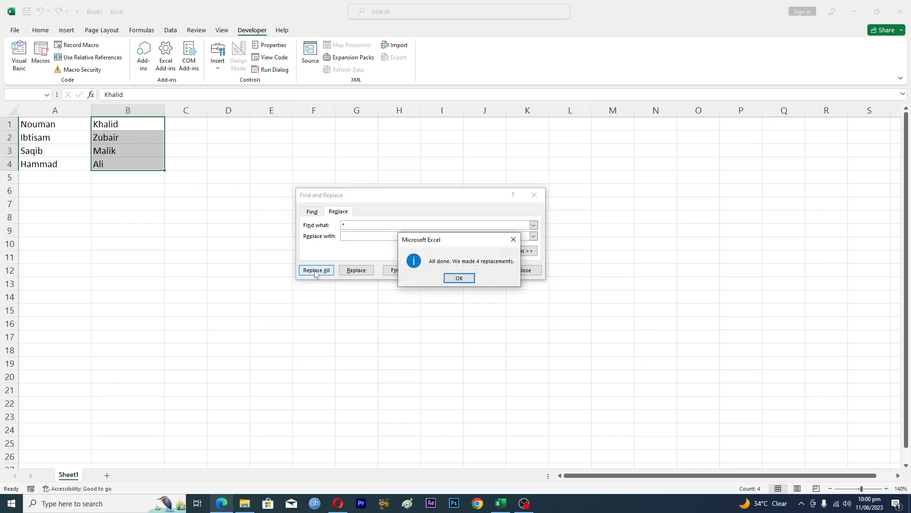
{"action": "left_click", "coordinate": [459, 277]}
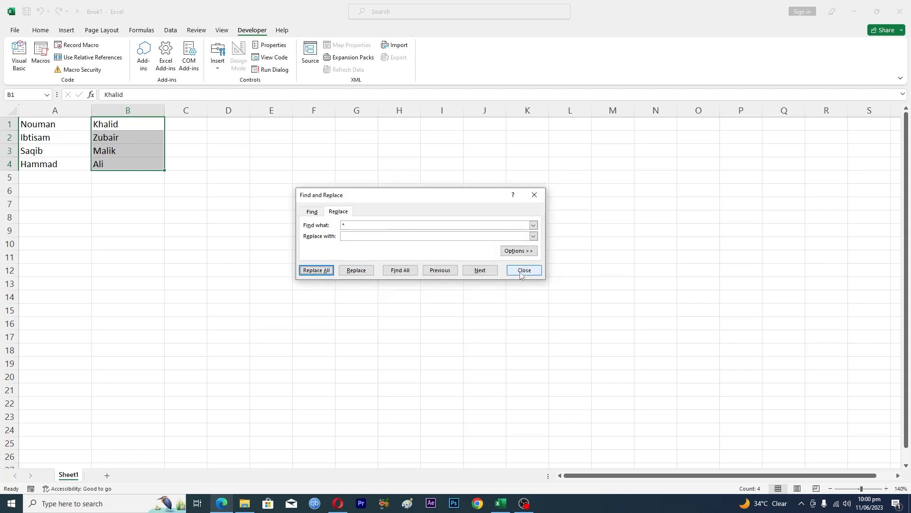
- Dismiss the Find and Replace dialog and deselect, leaving first and last names split across columns
{"action": "left_click", "coordinate": [524, 270]}
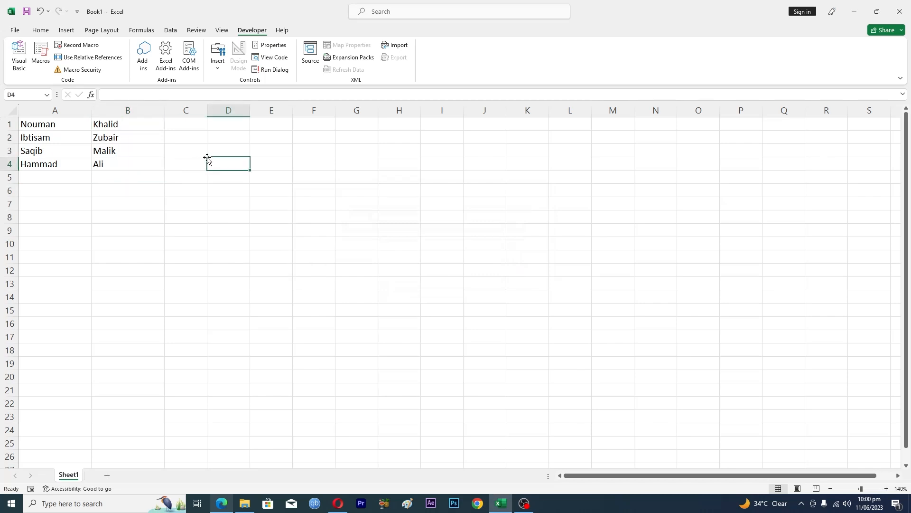
{"action": "mouse_move", "coordinate": [42, 129]}
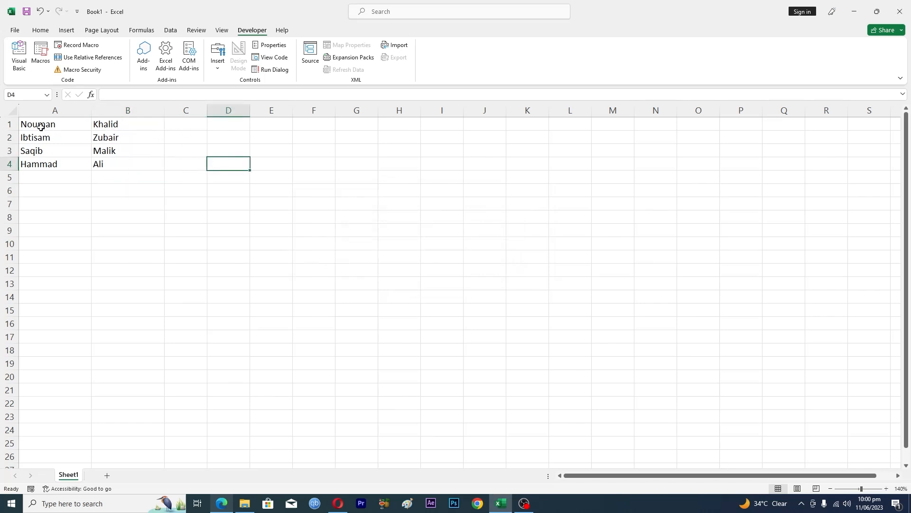
{"action": "mouse_move", "coordinate": [338, 170]}
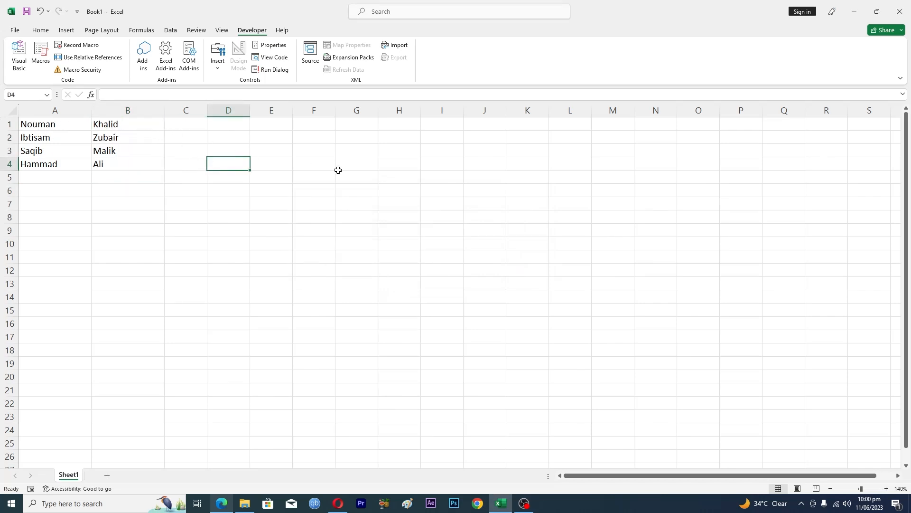
{"action": "left_click", "coordinate": [356, 164]}
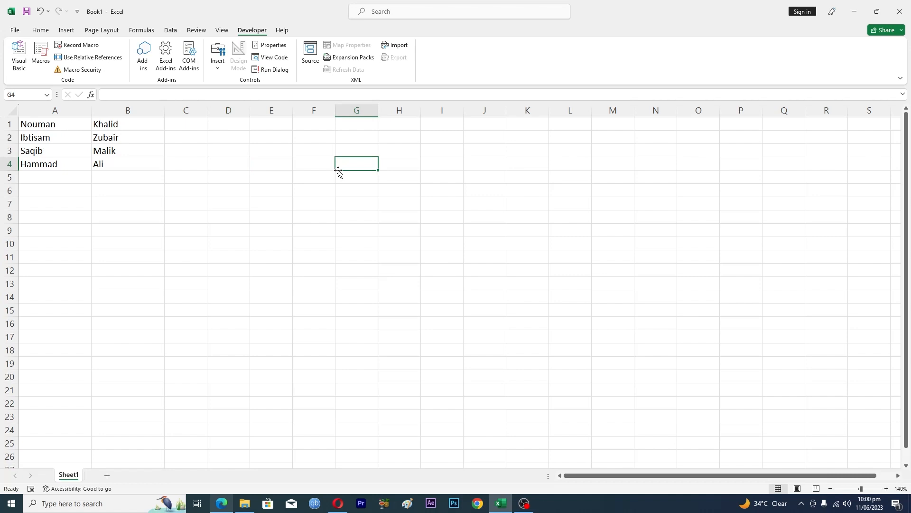